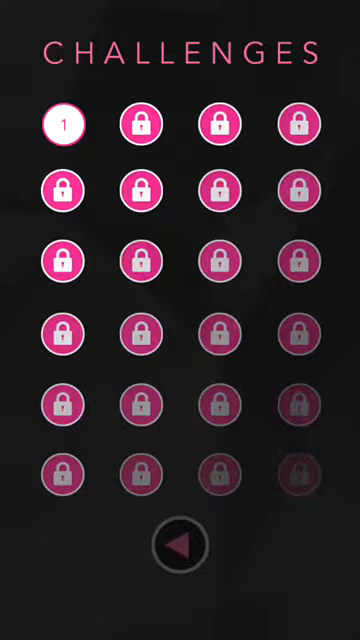
Leave the Challenges screen and begin a round, reaching a score of 7.
left_click(64, 124)
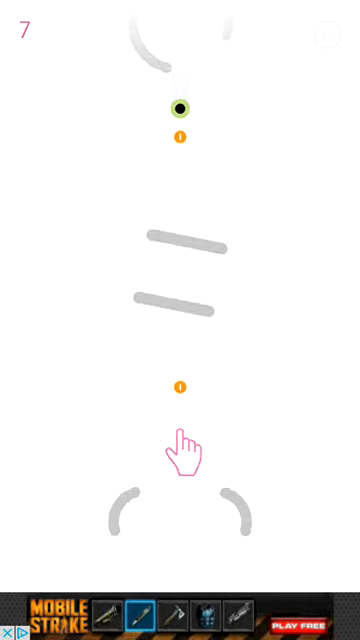
Rotate the obstacles to keep the ball passing until the round ends at 44.
left_click(184, 456)
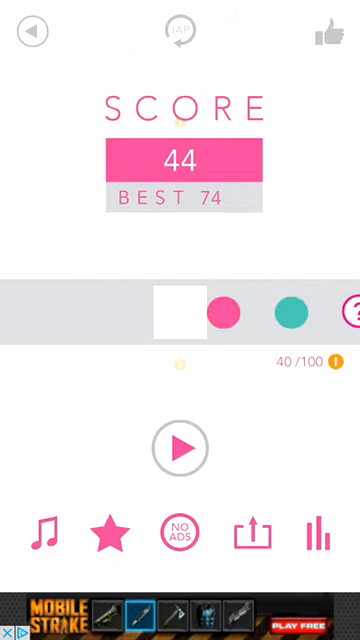
Unlock the grey smiley-face character from the carousel and start a round with it.
scroll("left", 3)
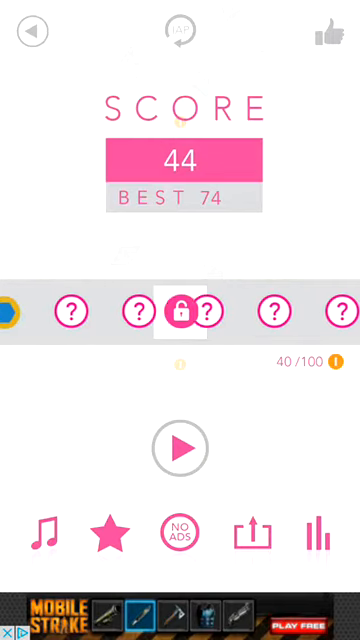
left_click(180, 312)
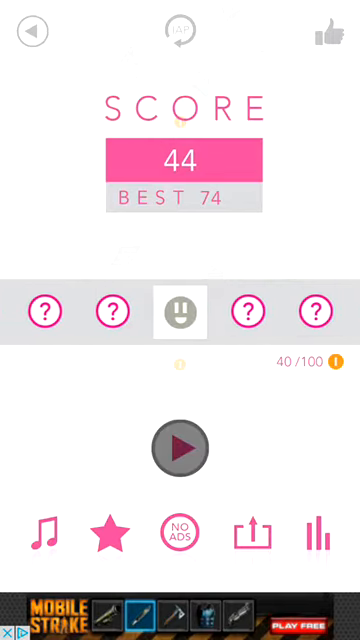
left_click(180, 448)
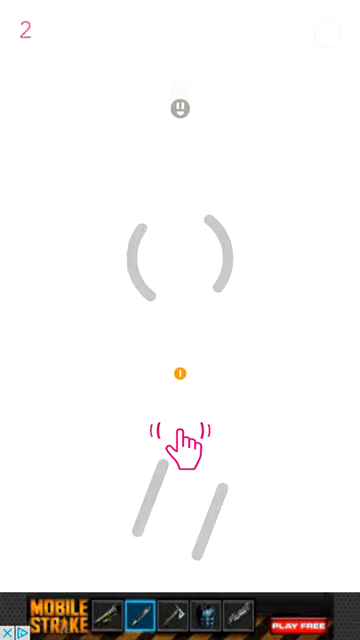
Play the round with the new character to a score of 18, then start another.
left_click(180, 444)
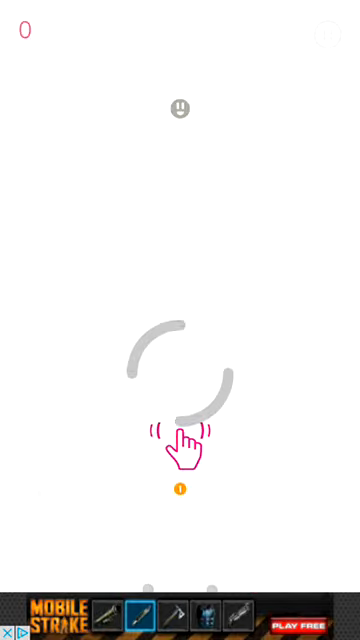
left_click(180, 440)
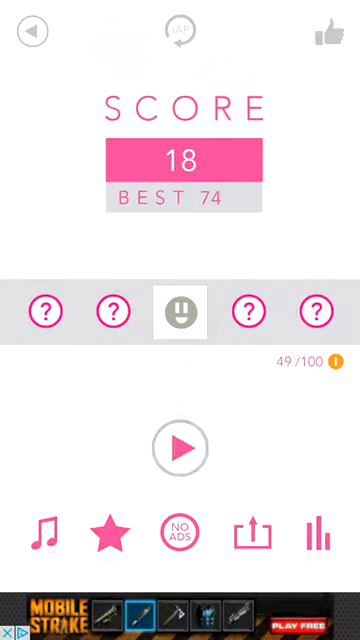
left_click(180, 448)
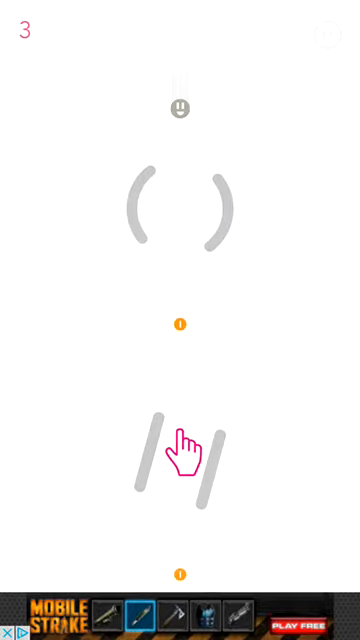